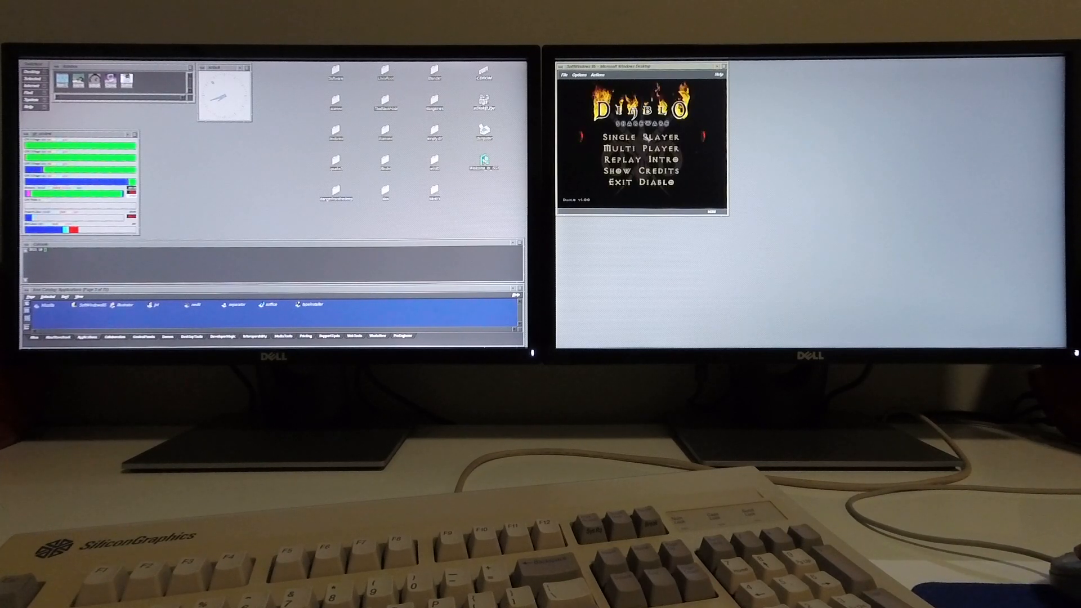
# Create a new single-player Diablo hero and name it ASTRANITE
pyautogui.click(640, 136)
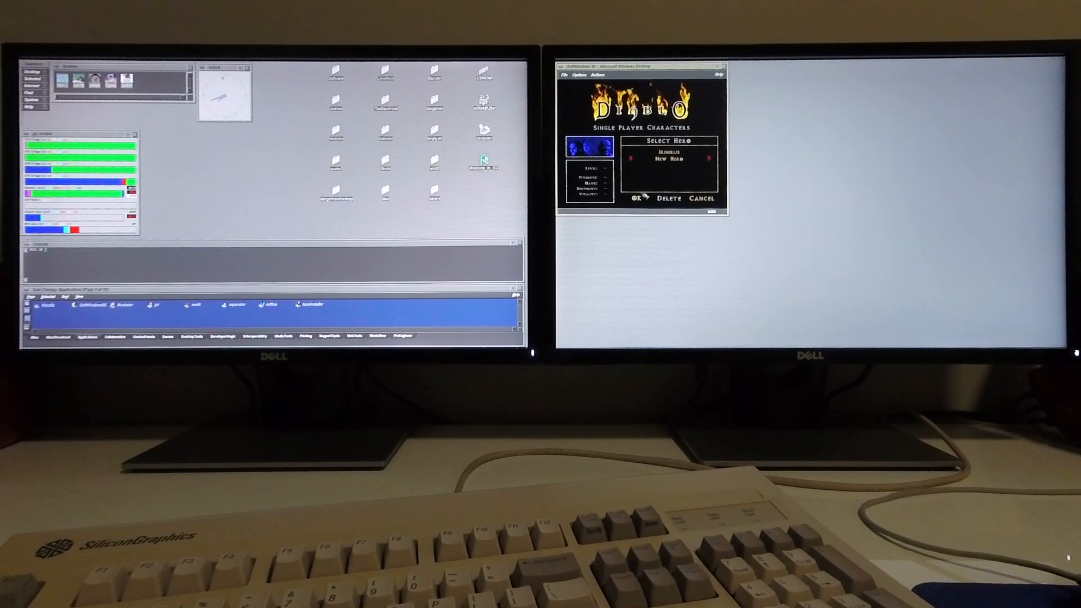
pyautogui.click(665, 157)
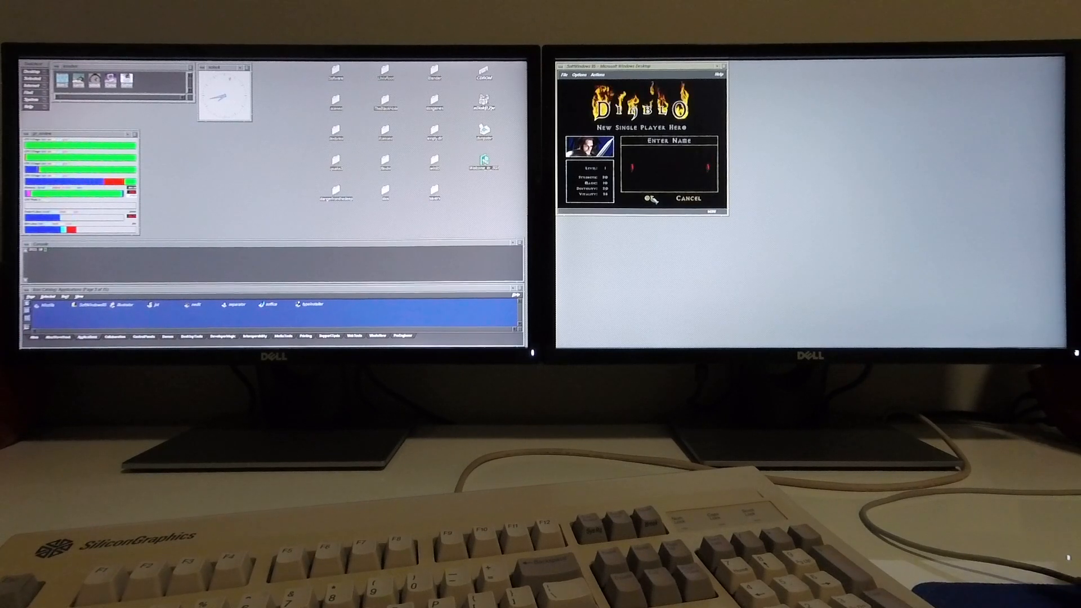
pyautogui.write('As')
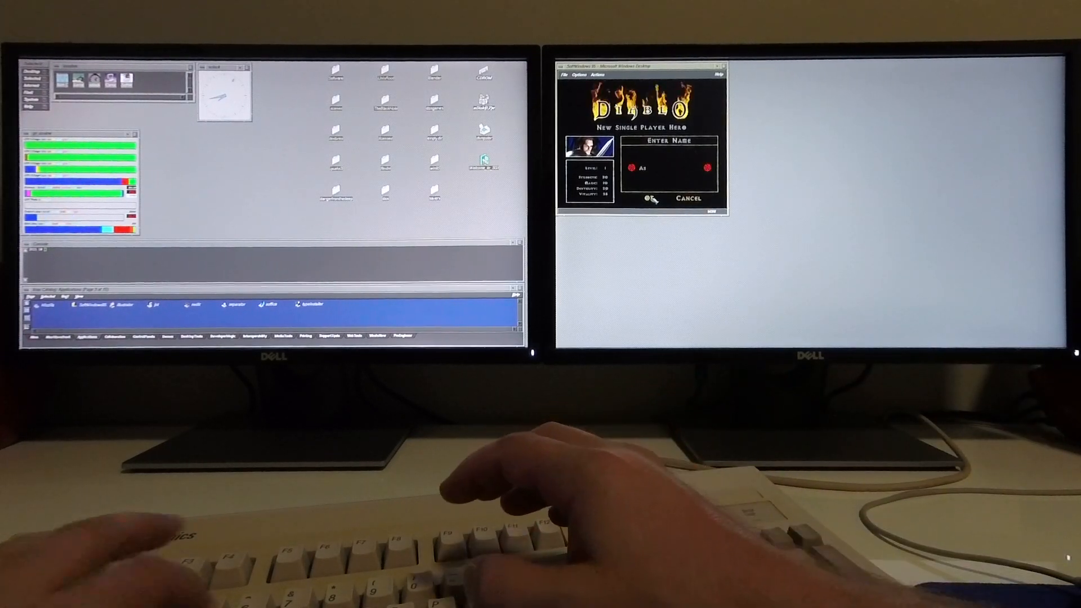
pyautogui.write('ASTRANITE')
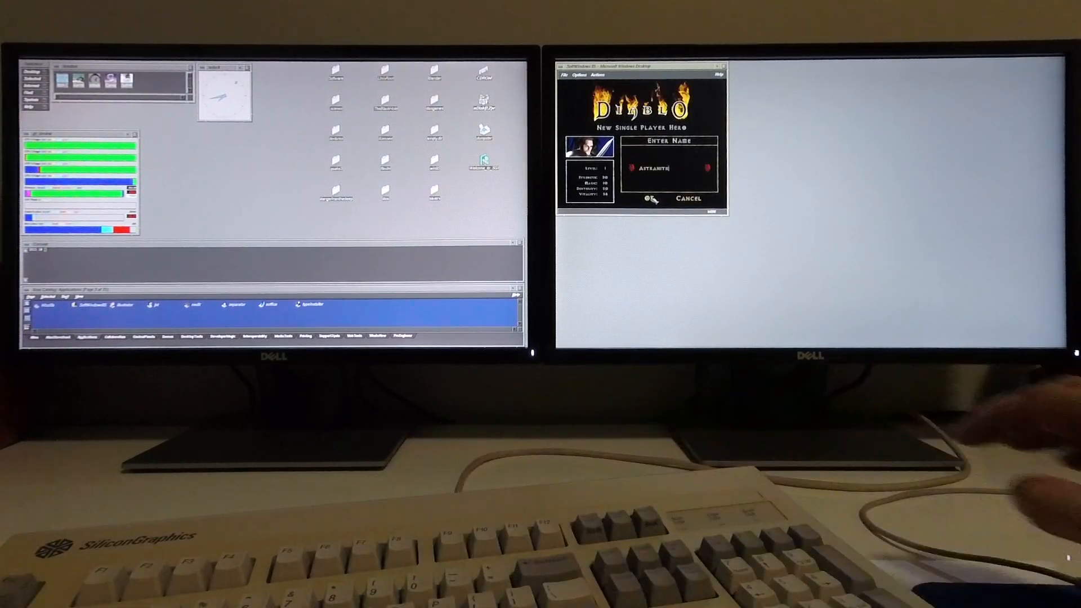
pyautogui.click(648, 199)
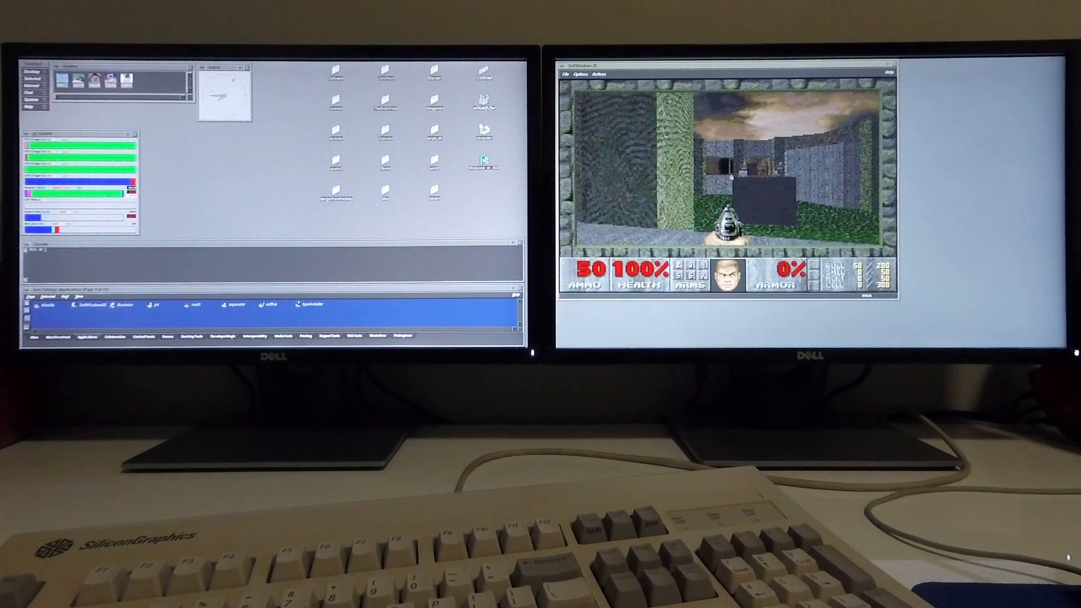
# Bring up the Doom II main menu with Escape to start a new game
pyautogui.press('Escape')
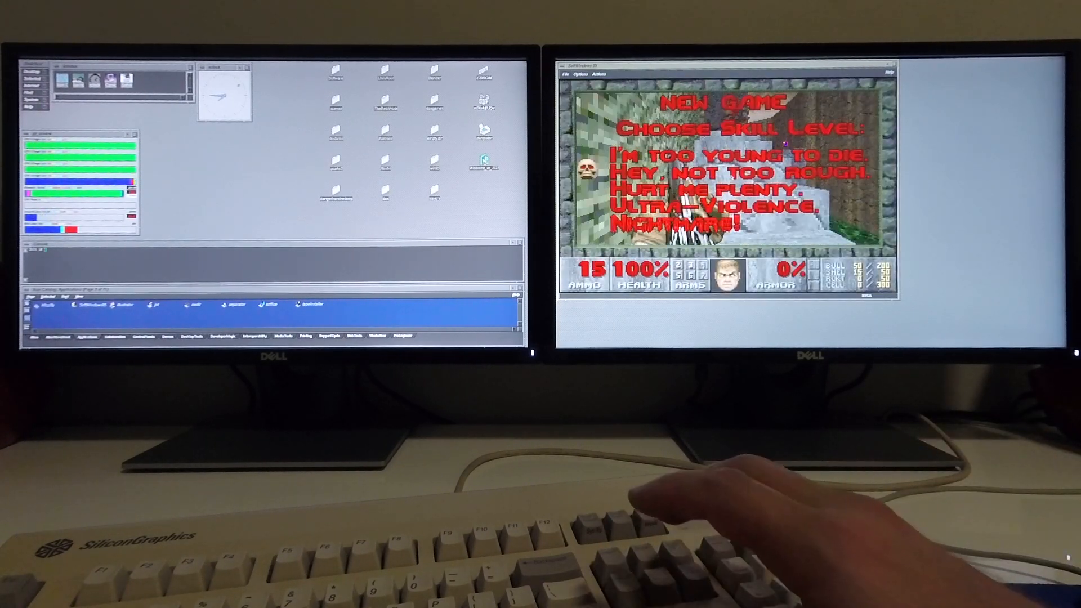
# Confirm a skill level and shoot at the first enemy ahead
pyautogui.press('Enter')
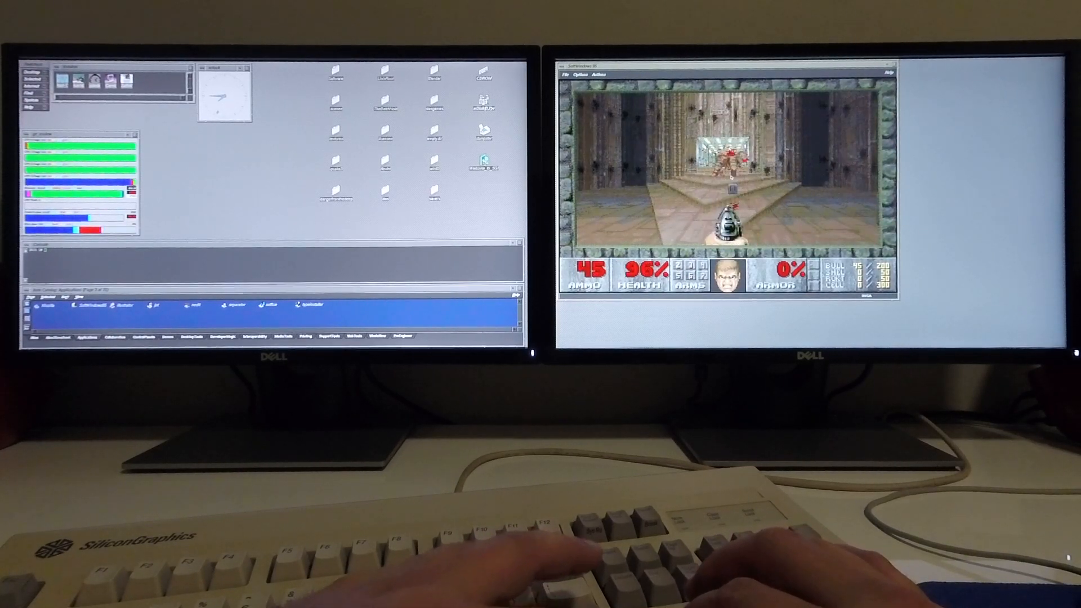
pyautogui.press('w')
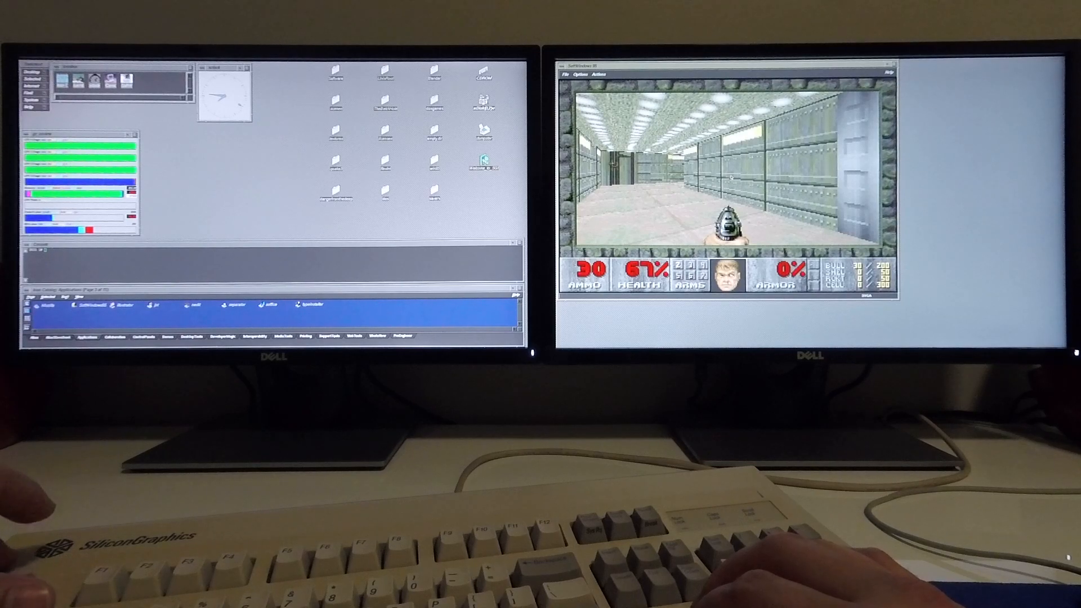
# Bring up the Doom II menu with Escape to quit the game
pyautogui.press('Escape')
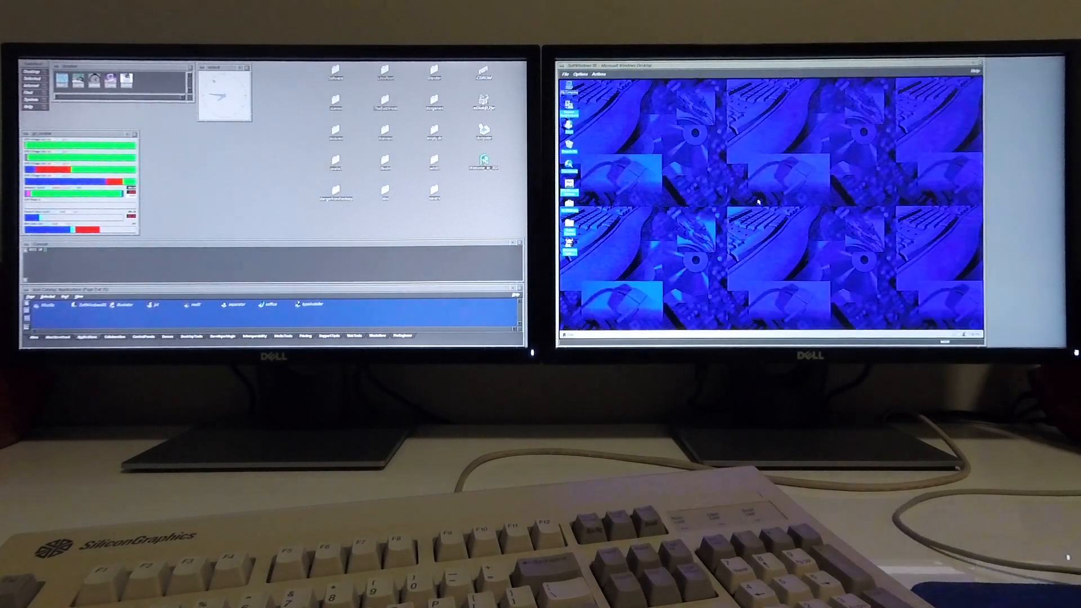
# Exit SoftWindows 95 from the File menu, confirming with Turbo Start enabled
pyautogui.click(565, 74)
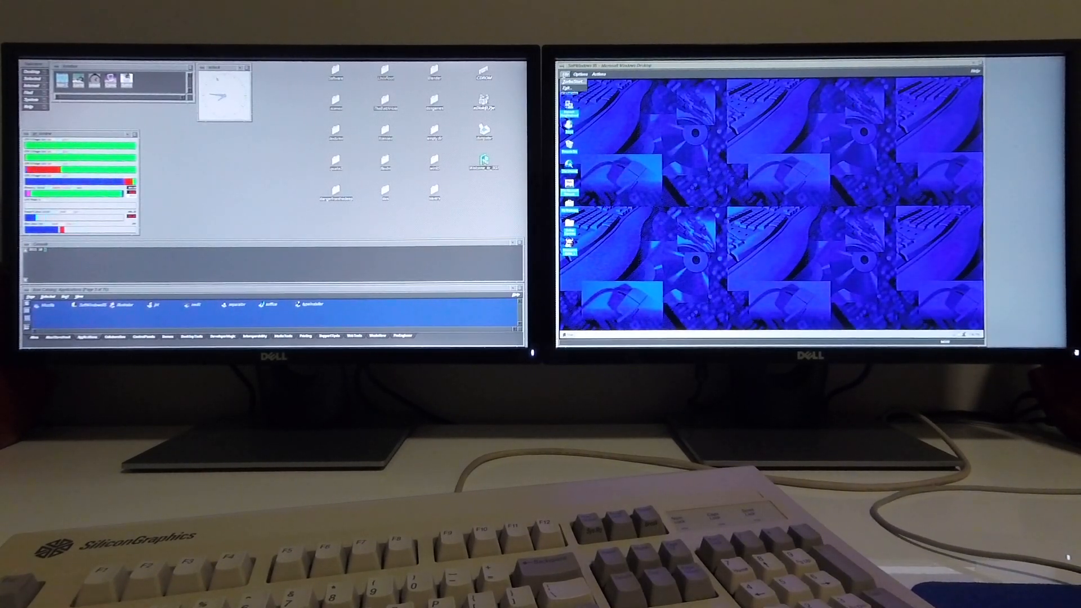
pyautogui.click(564, 90)
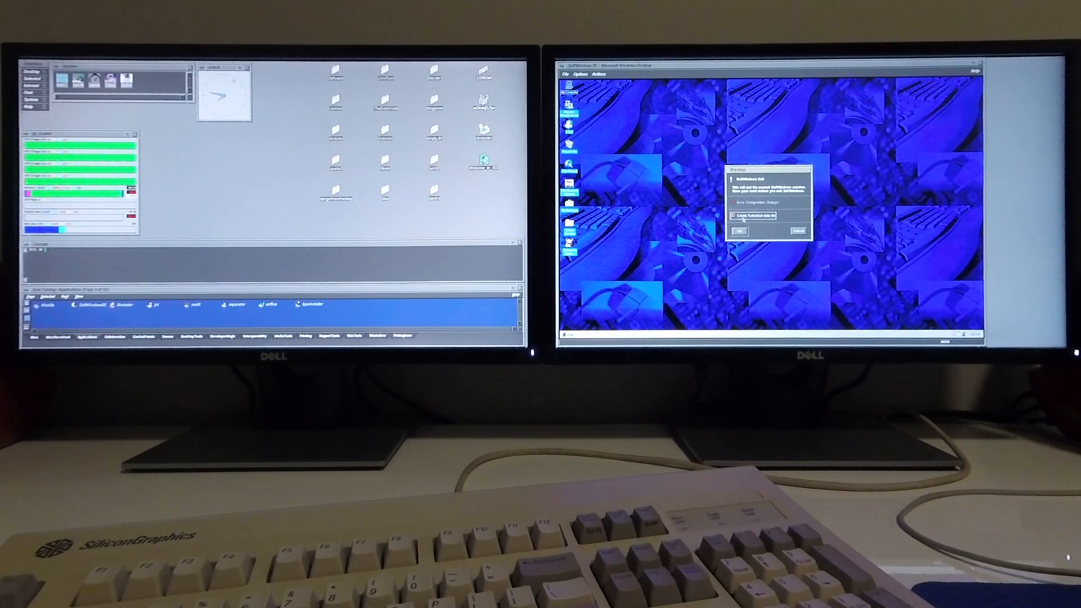
pyautogui.click(738, 230)
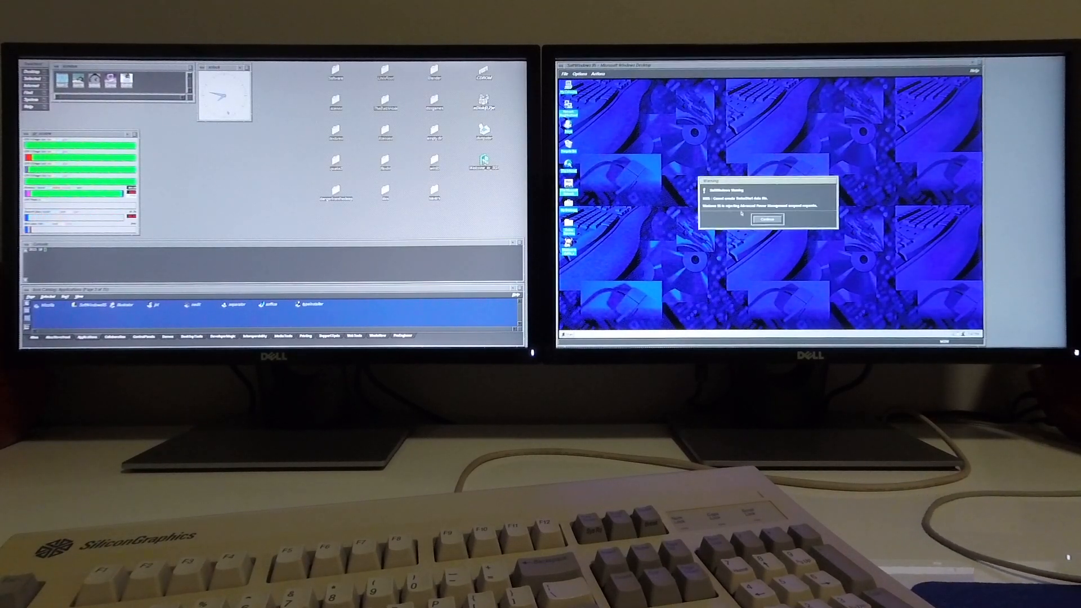
# Dismiss the Advanced Power Management warning with Continue
pyautogui.click(767, 219)
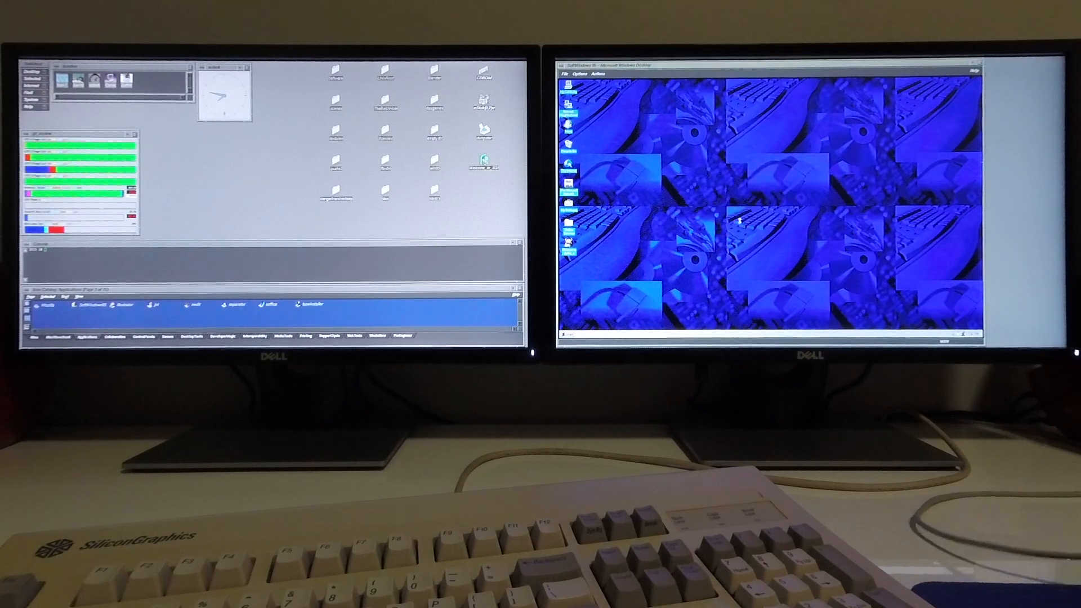